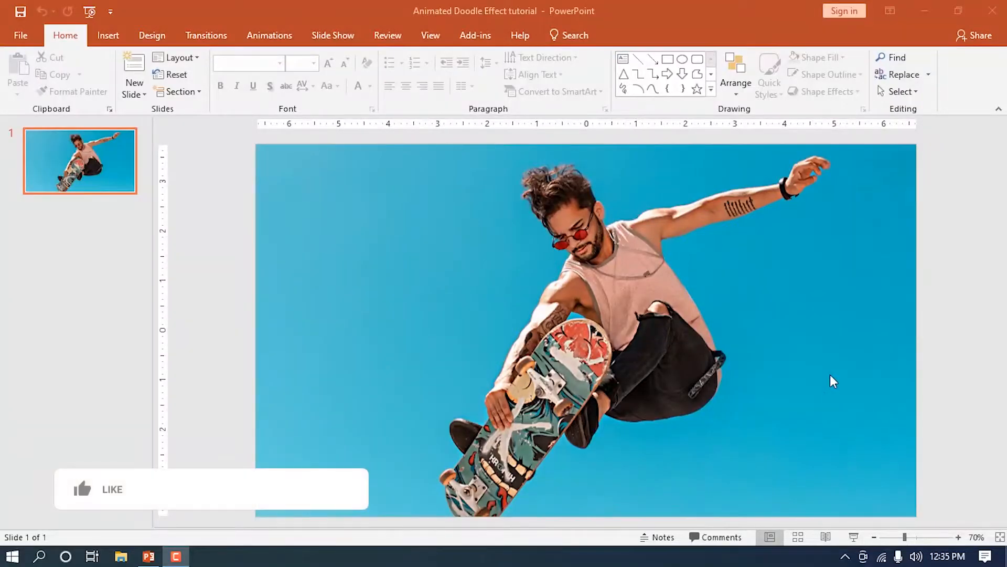
Step: Draw a small oval at the photo's lower-left and give it a white Shape Fill
click(84, 489)
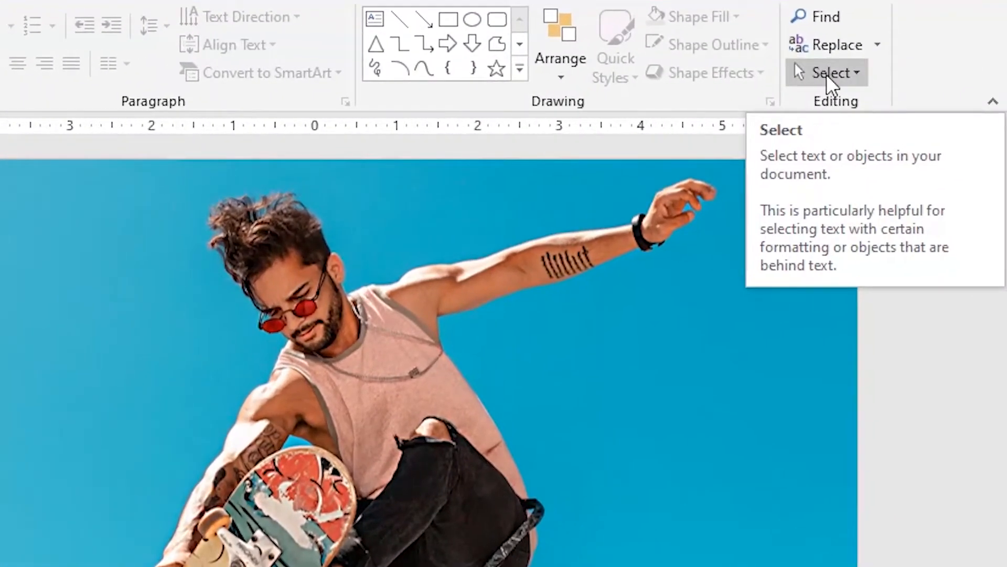
mouse_move(851, 168)
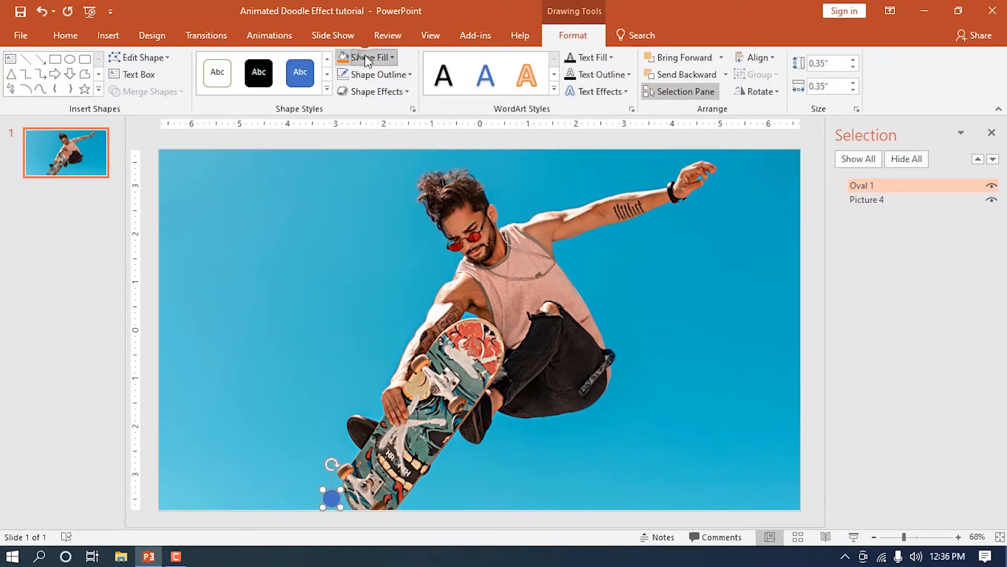
click(365, 57)
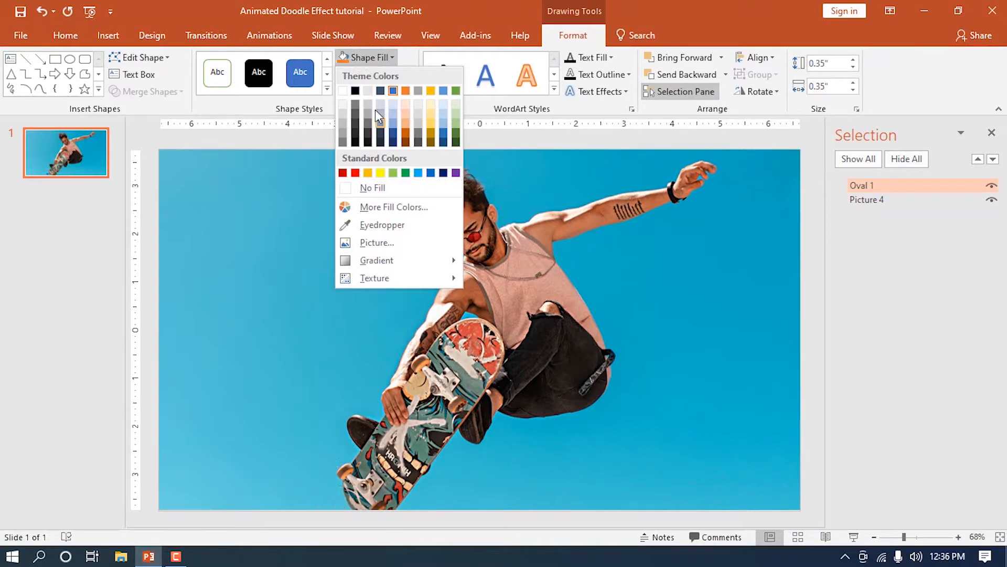
click(863, 186)
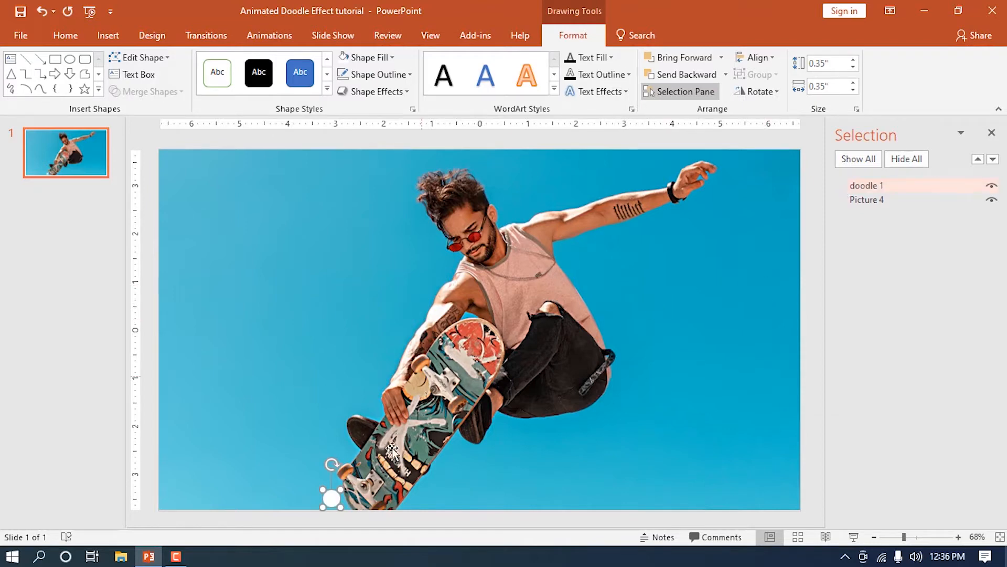
Step: Give the white dot a Fade entrance starting With Previous, with the Animation Pane shown
click(270, 36)
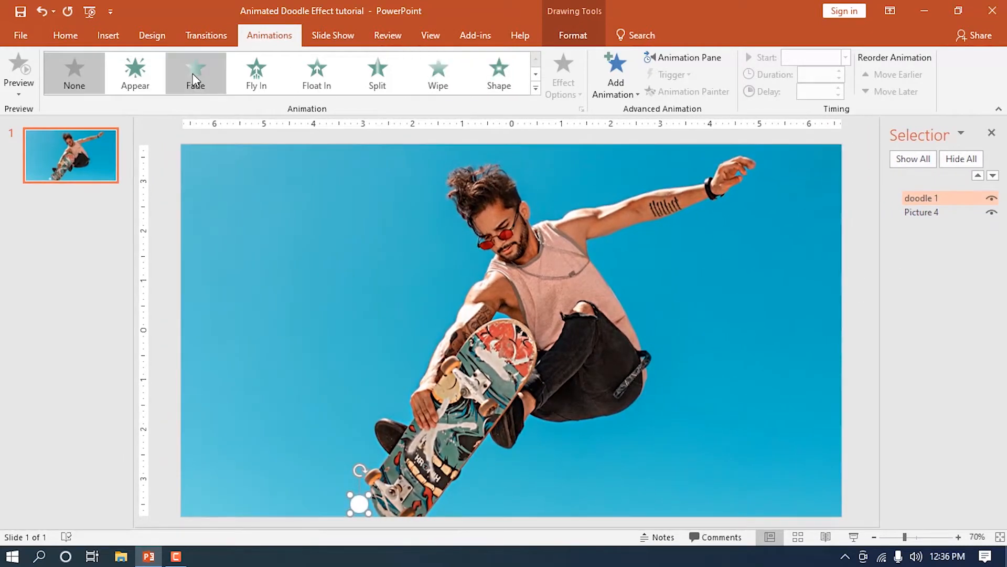
click(195, 72)
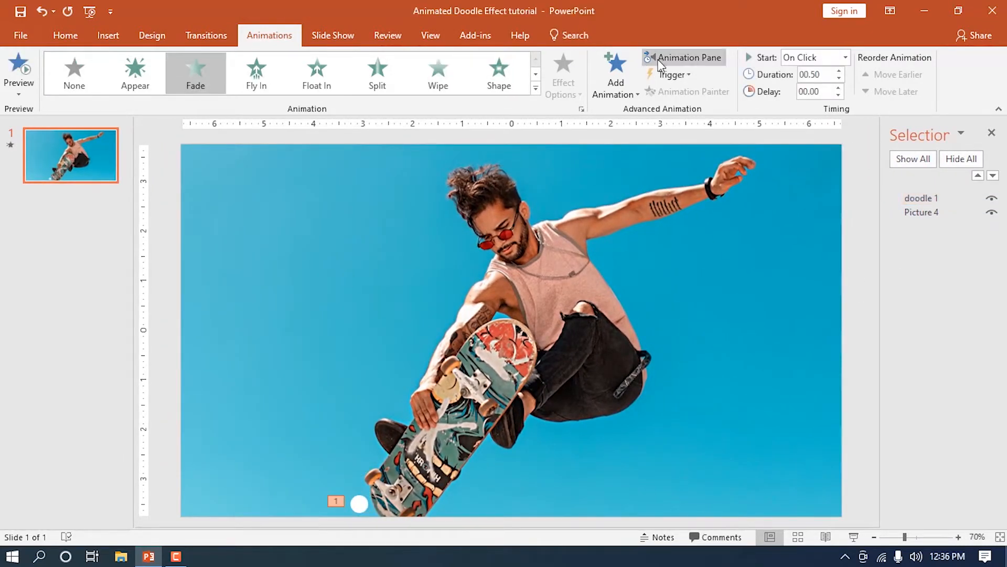
click(687, 58)
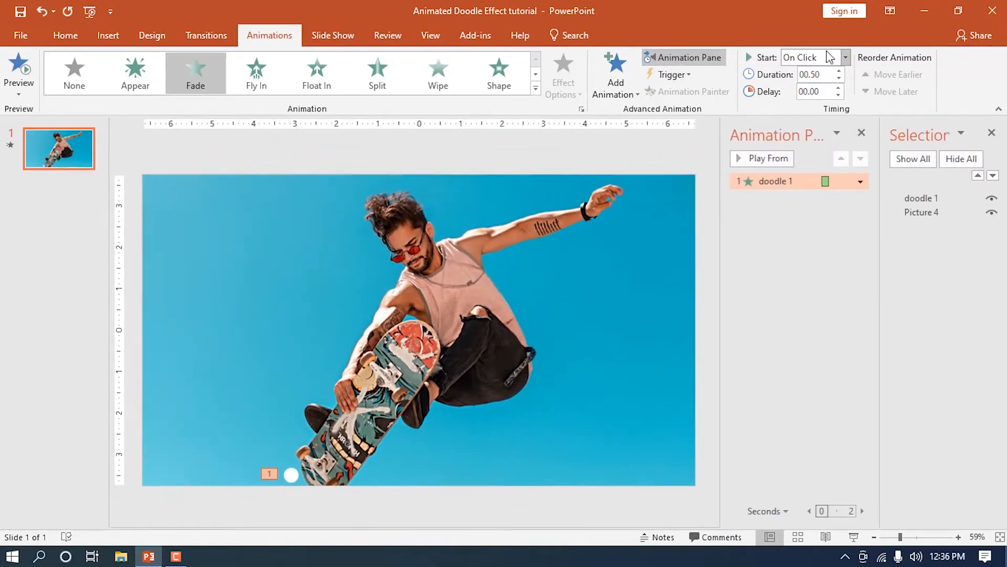
click(812, 56)
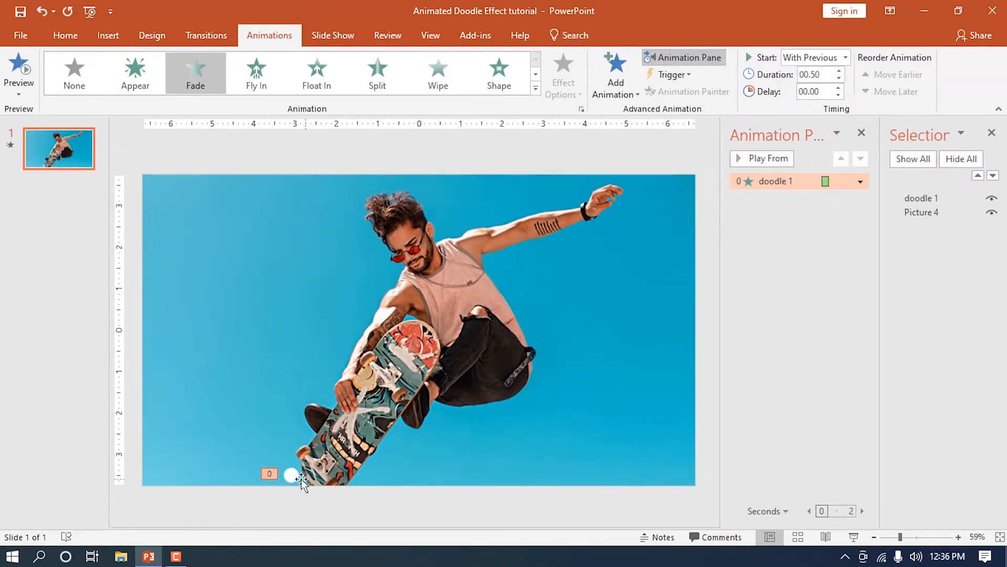
Step: Add a 4-second Custom Path motion around the skateboarder, starting With Previous
click(291, 475)
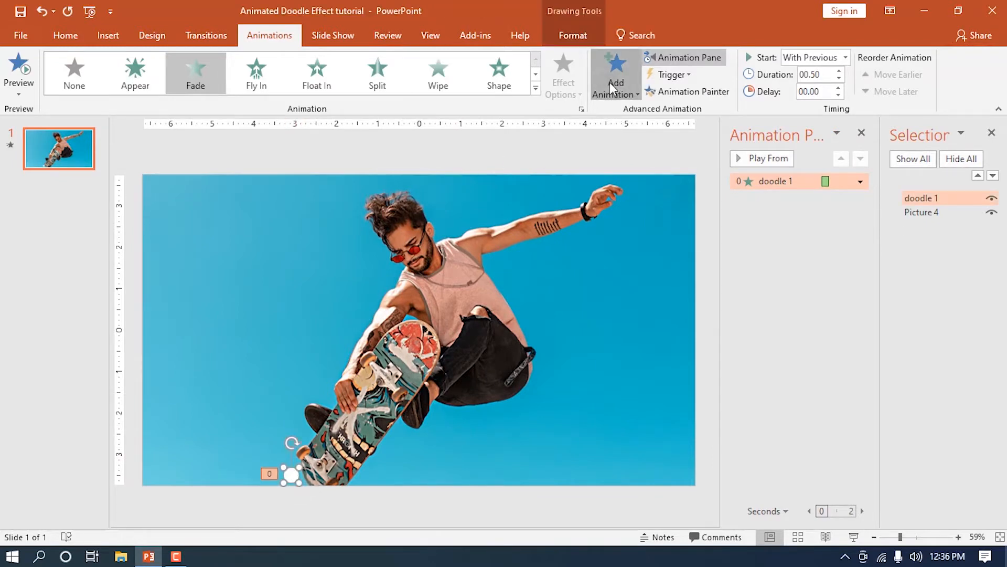
click(615, 73)
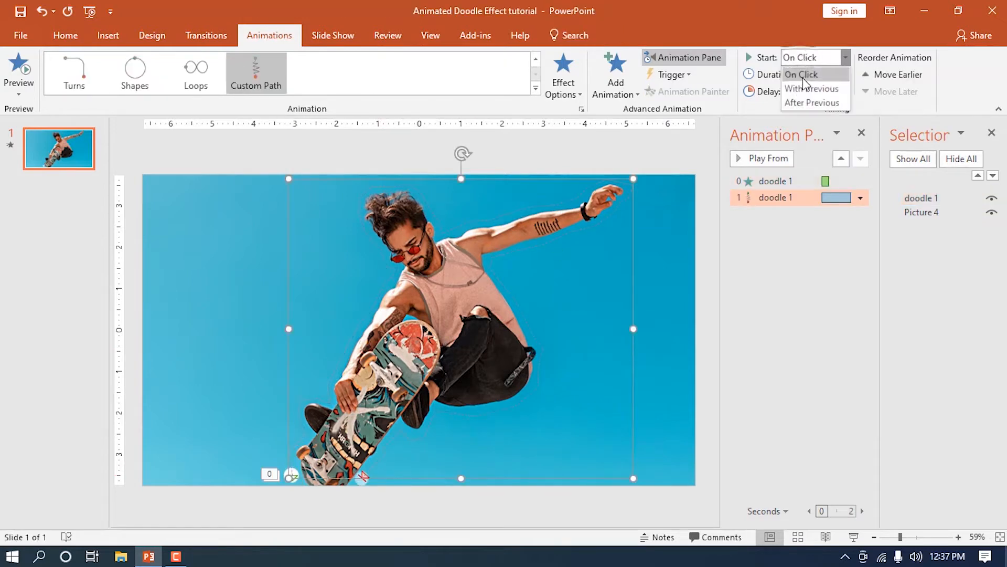
click(812, 88)
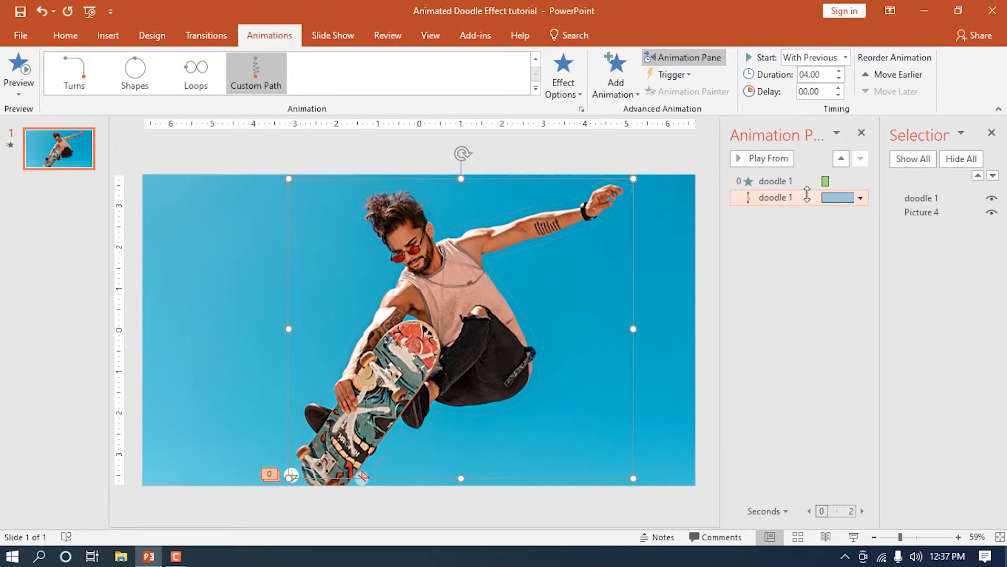
double_click(775, 197)
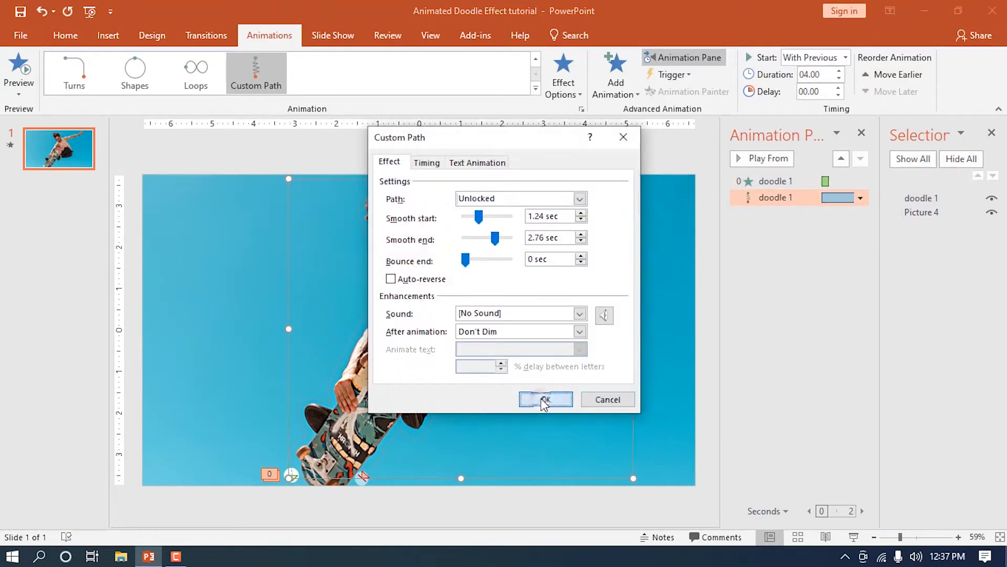
click(546, 399)
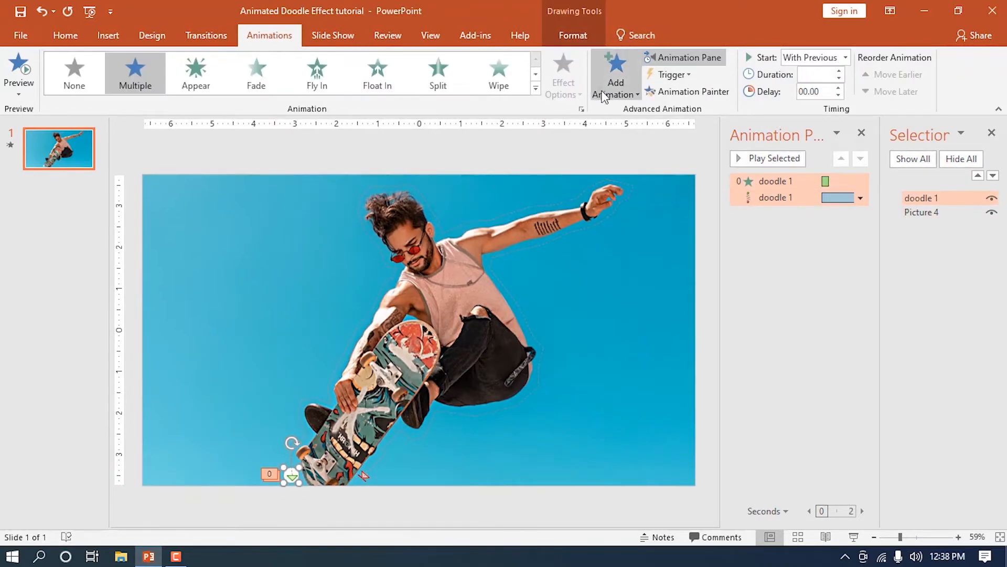
Step: Add a Fade exit to the dot with a slightly raised delay before duplicating it
click(614, 73)
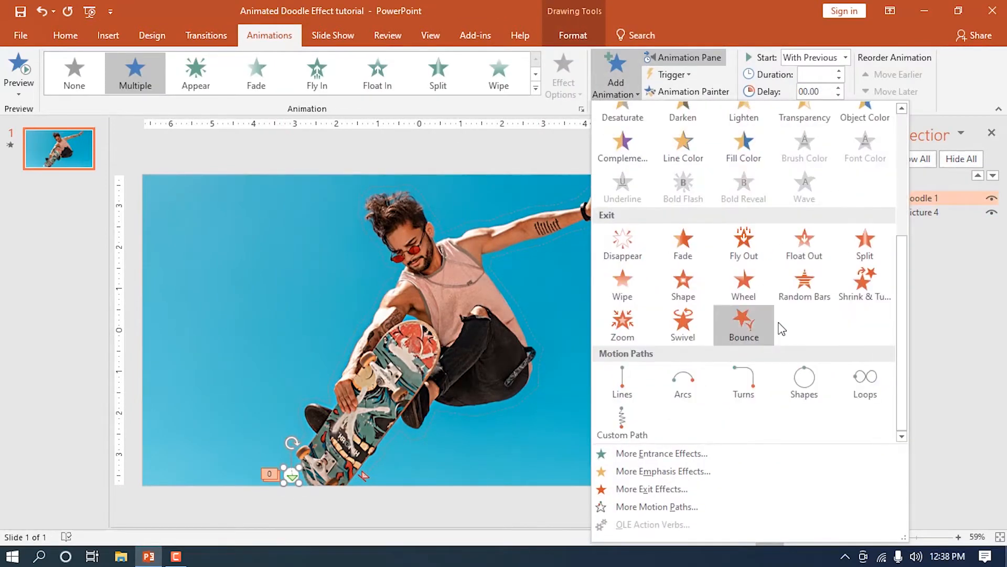
click(743, 321)
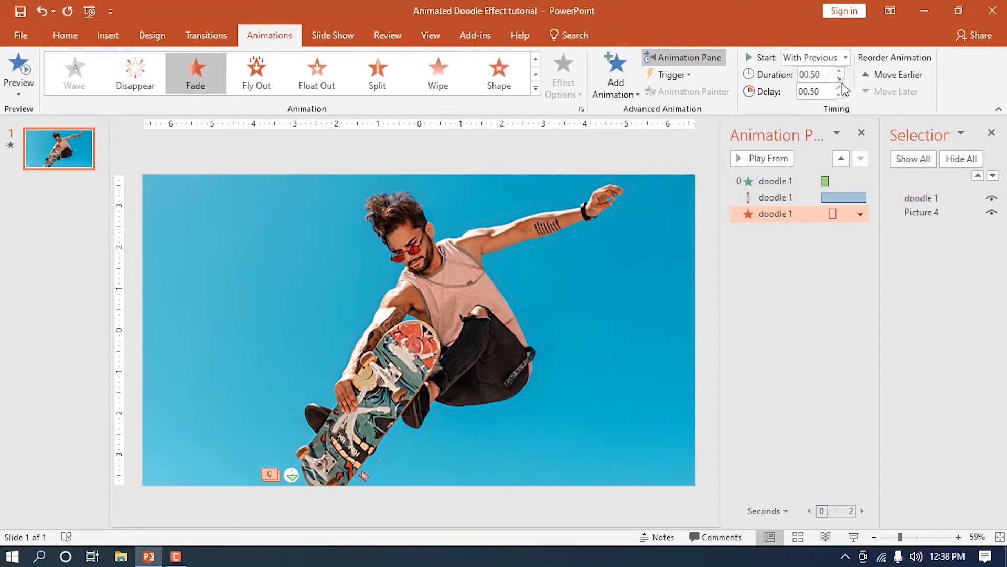
click(838, 88)
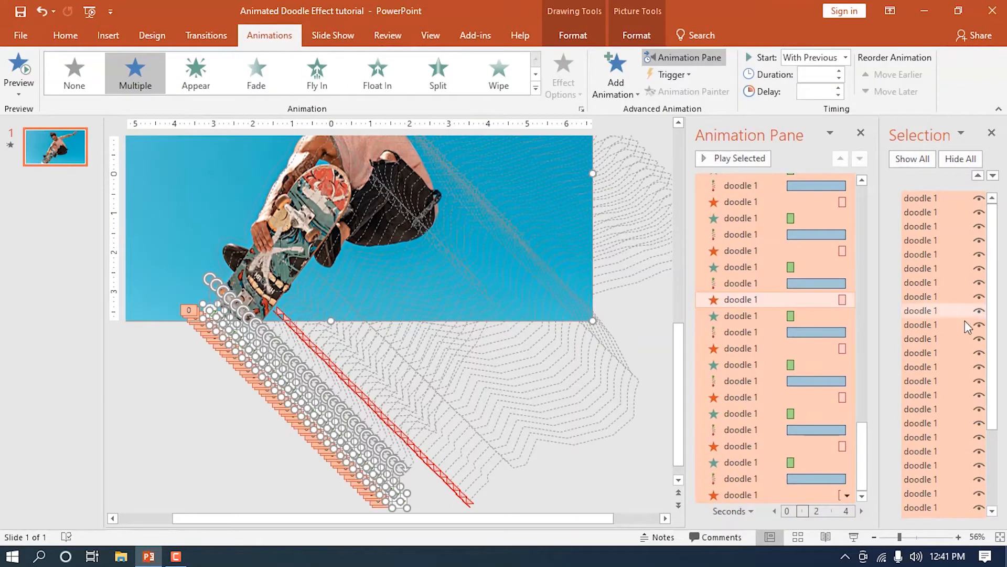
Step: Align all dot copies Center and Middle so they stack on one spot
scroll(down, 3)
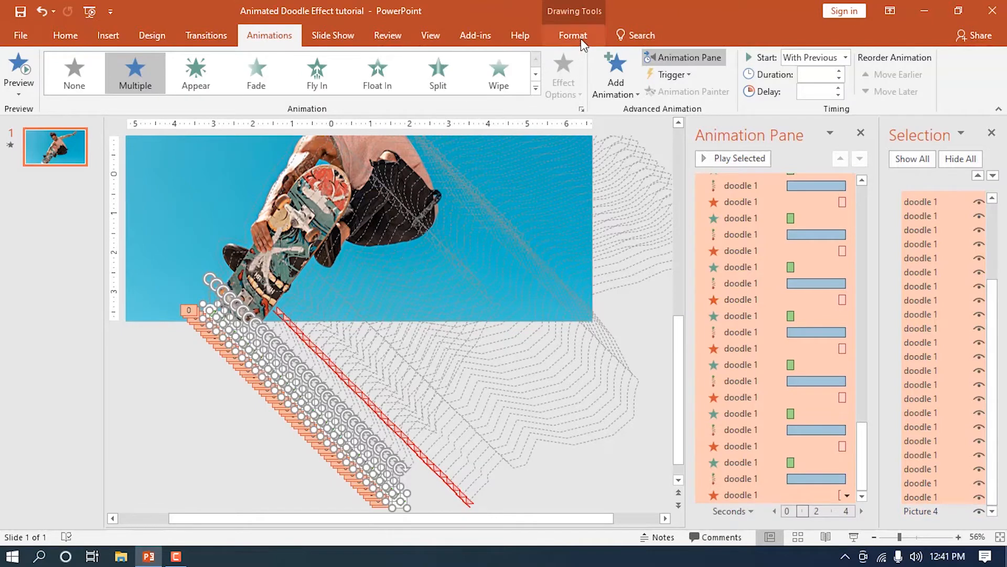
click(753, 58)
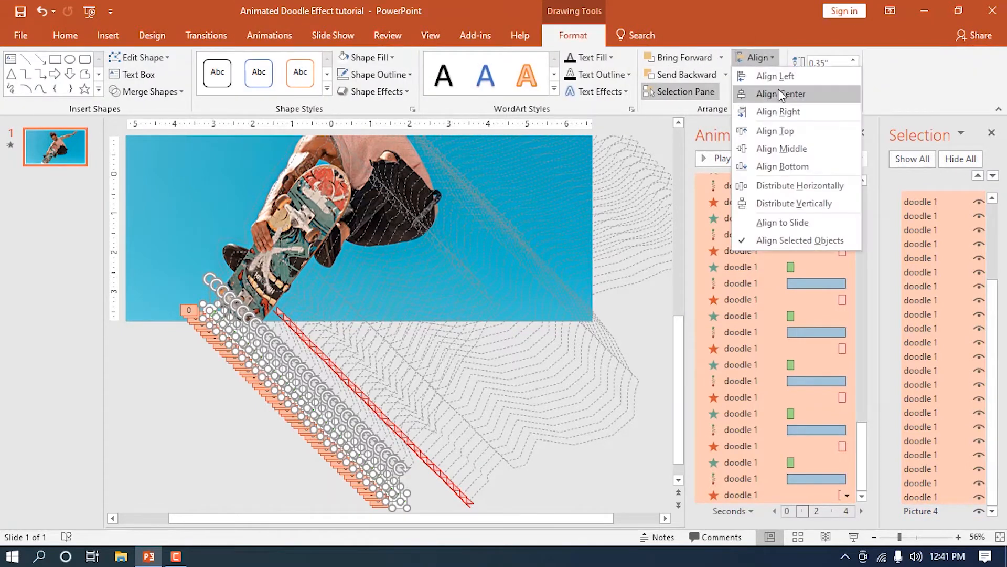
click(781, 93)
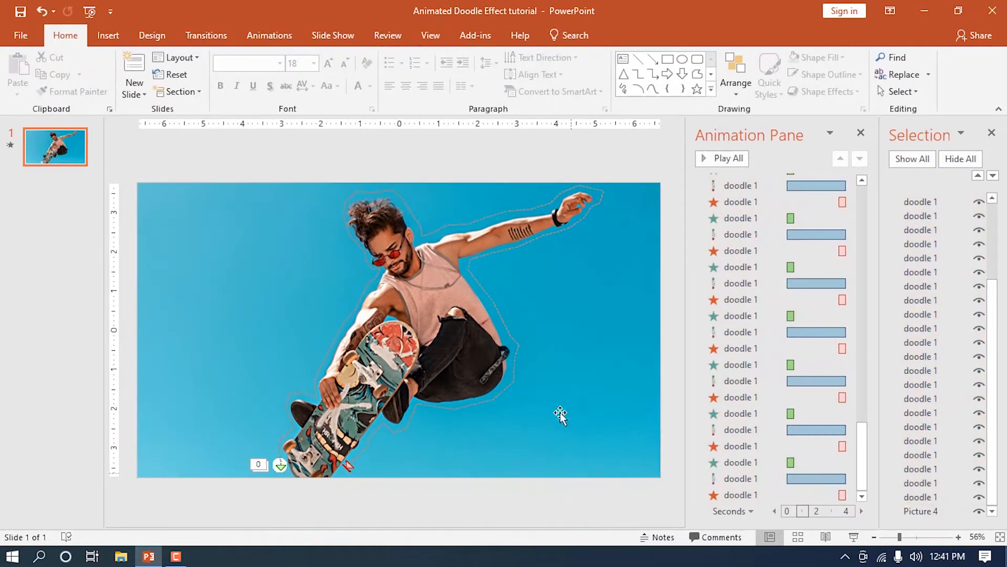
scroll(down, 3)
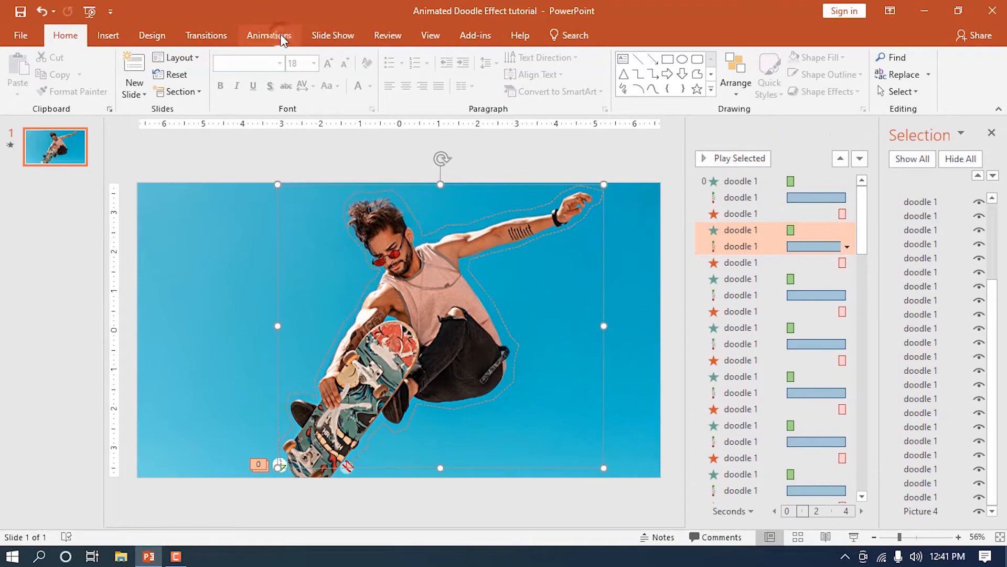
Step: Stagger the copies' animation delays at .01, .02 and onward
click(269, 36)
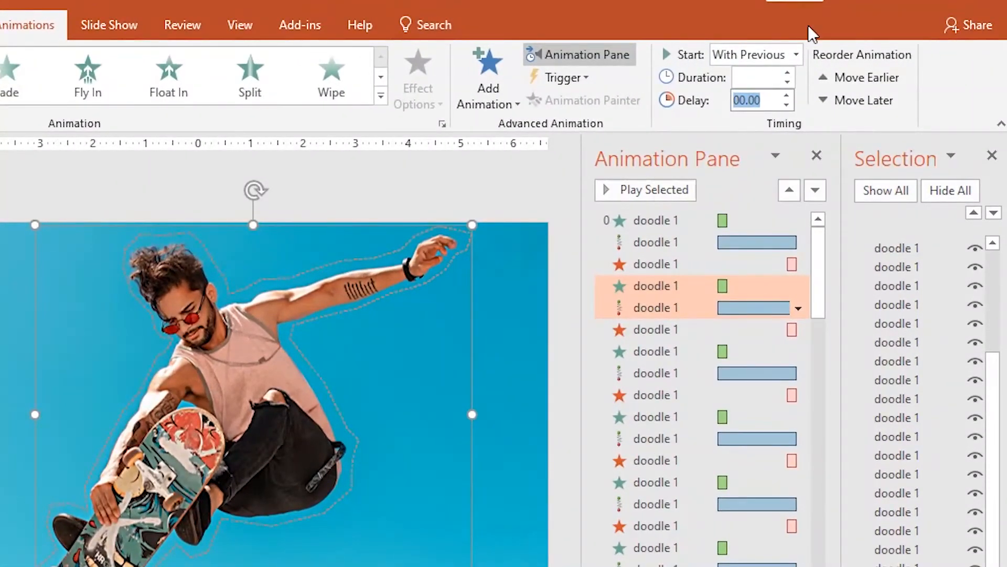
text(.01)
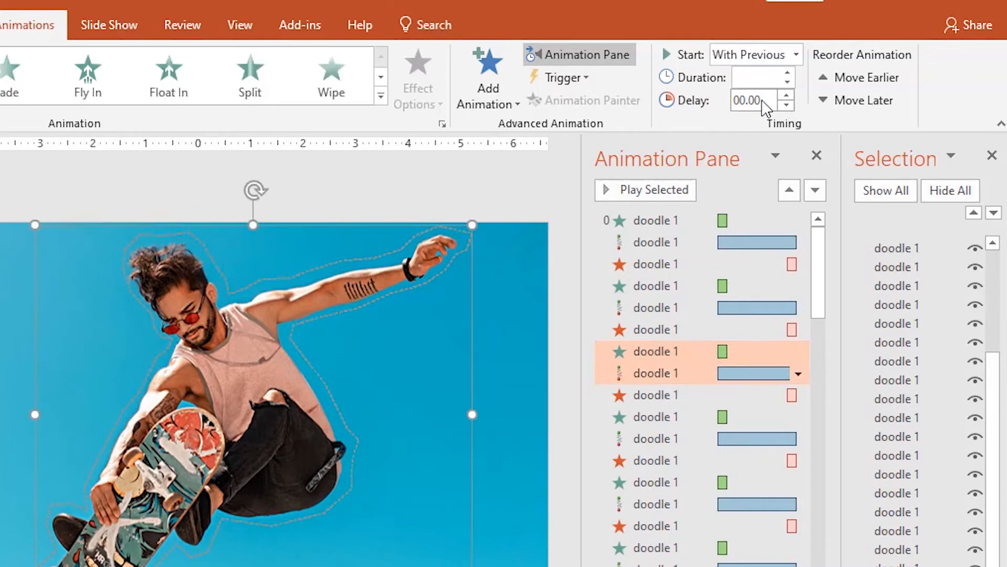
text(.02)
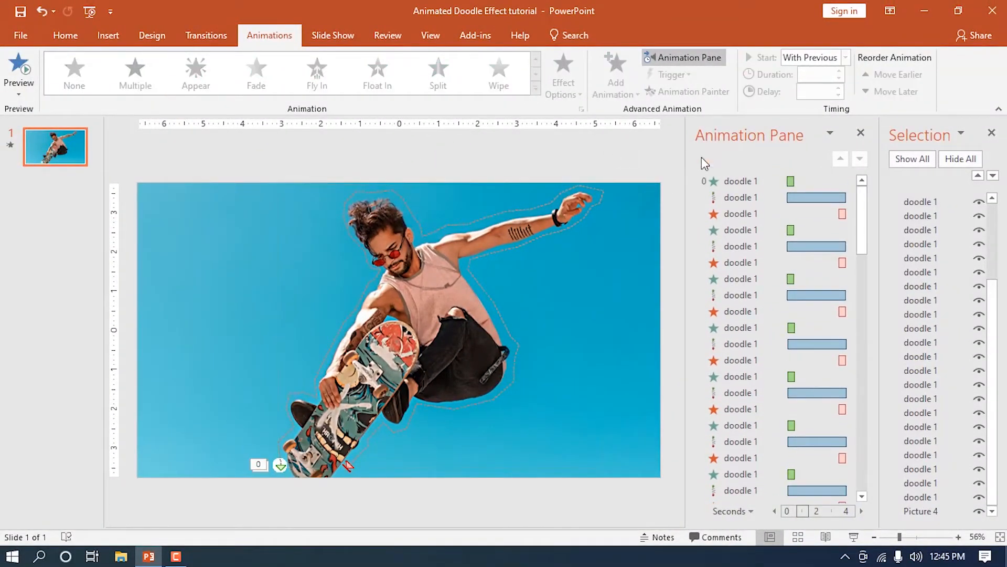
click(715, 158)
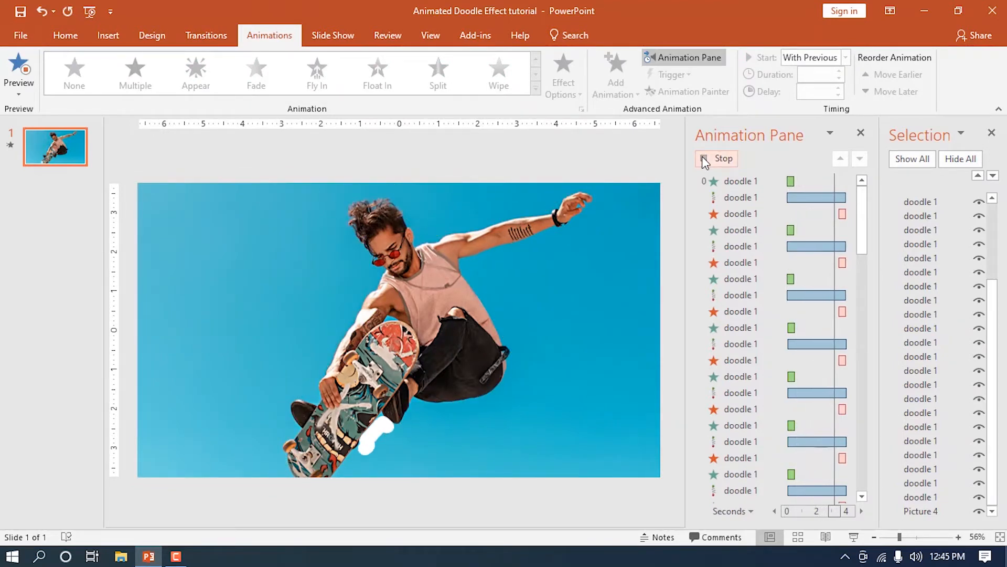
click(721, 158)
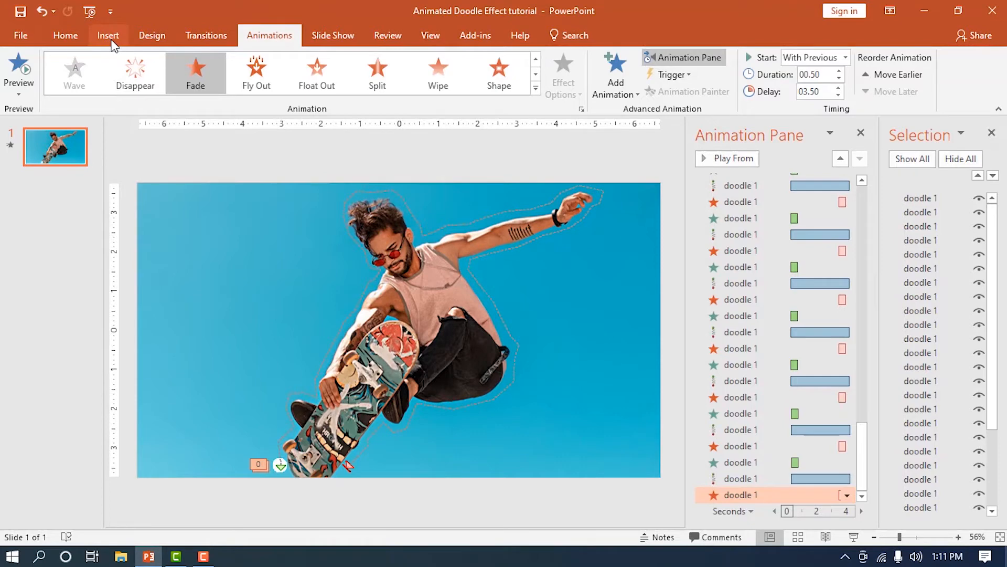
mouse_move(113, 42)
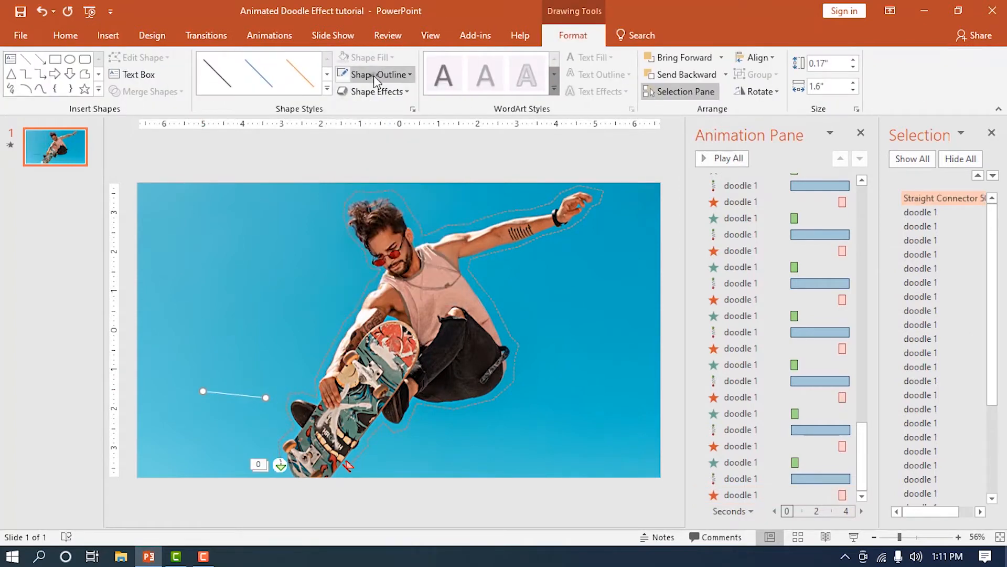
Step: Set the sparkle line to 24 pt width with Round cap type, then dismiss Format Shape
click(375, 75)
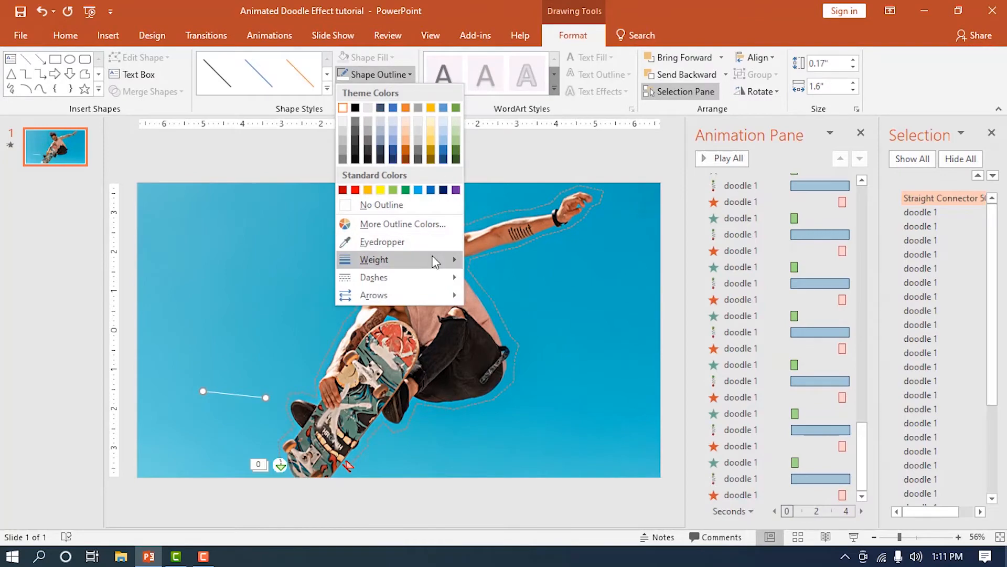
click(373, 259)
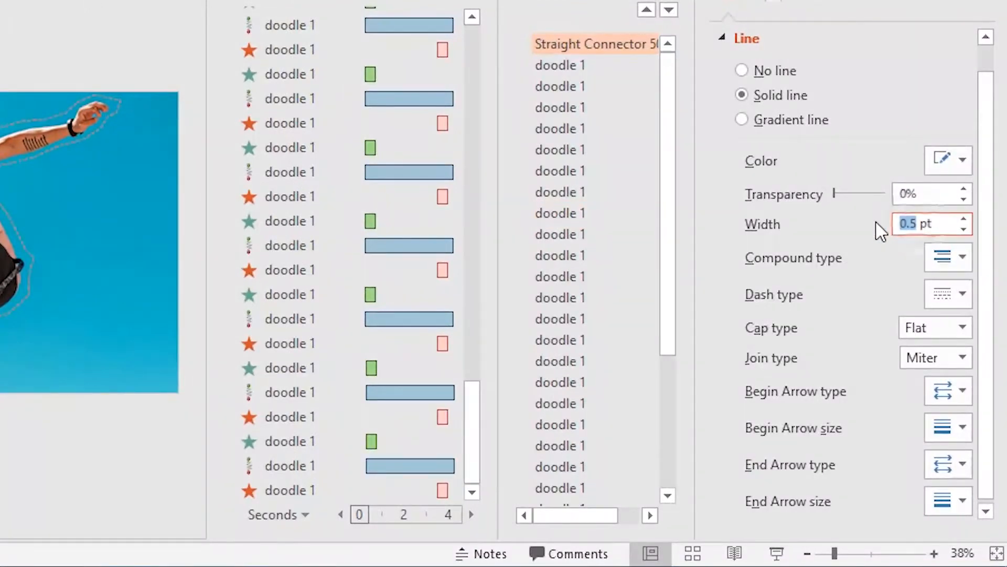
text(24)
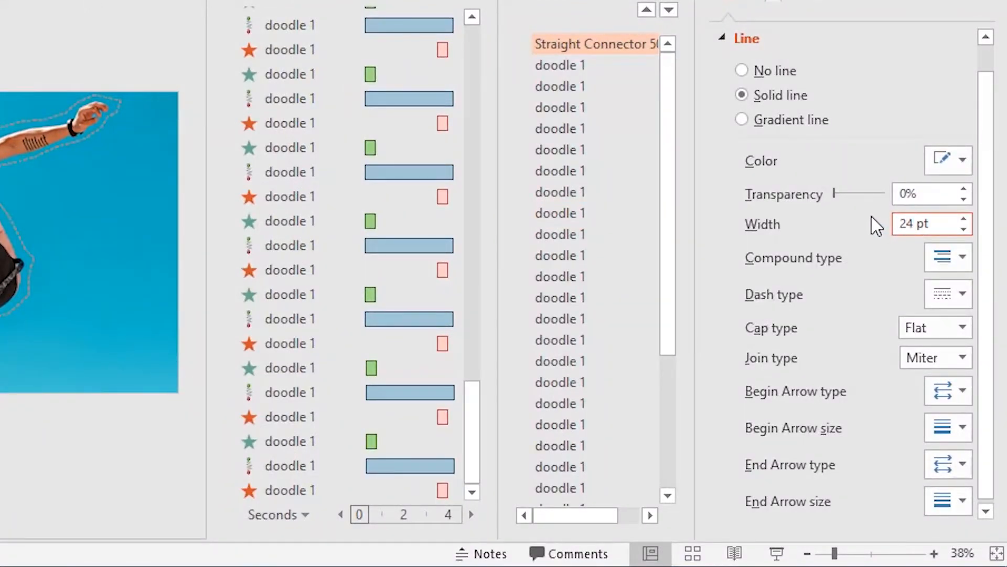
click(927, 224)
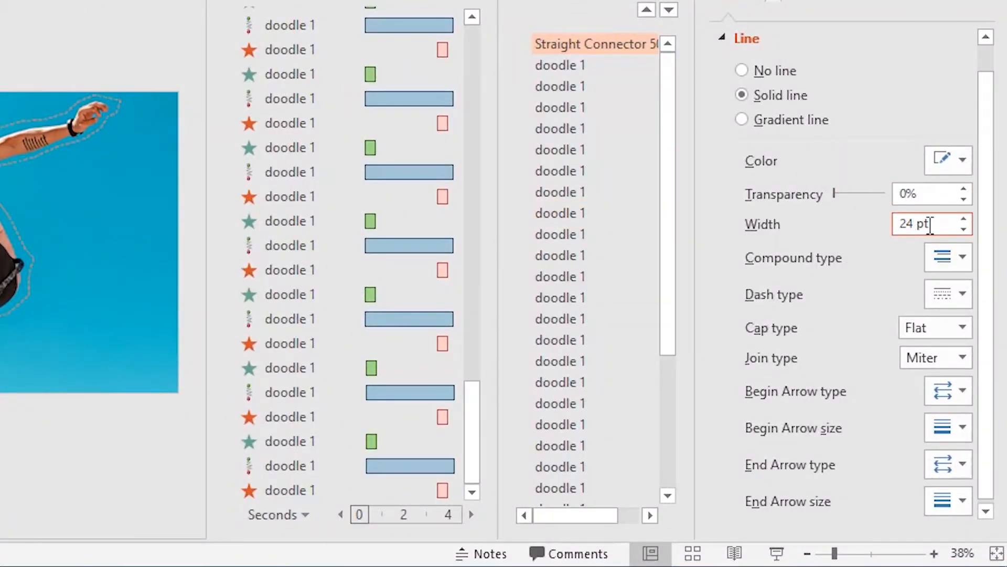
mouse_move(947, 294)
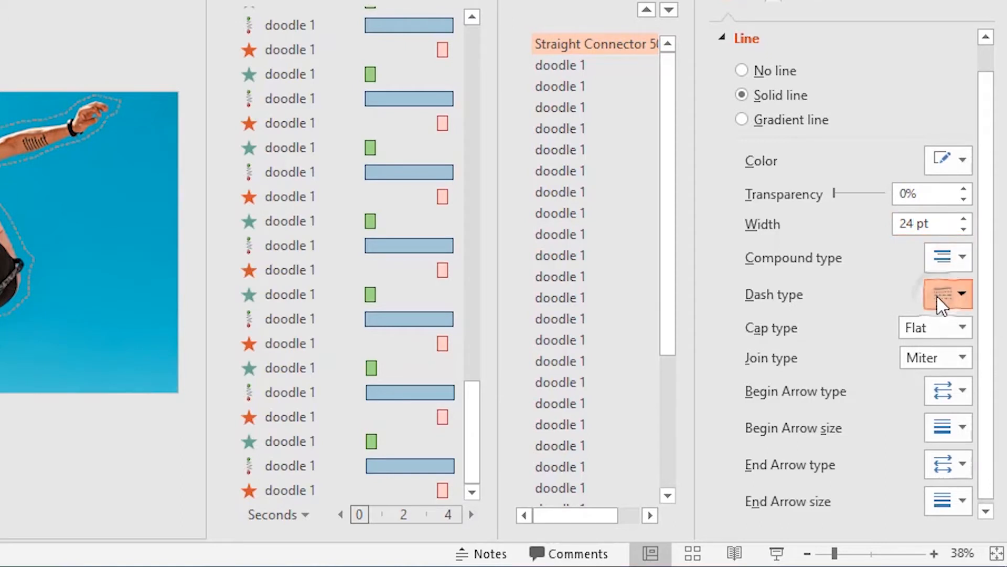
click(962, 328)
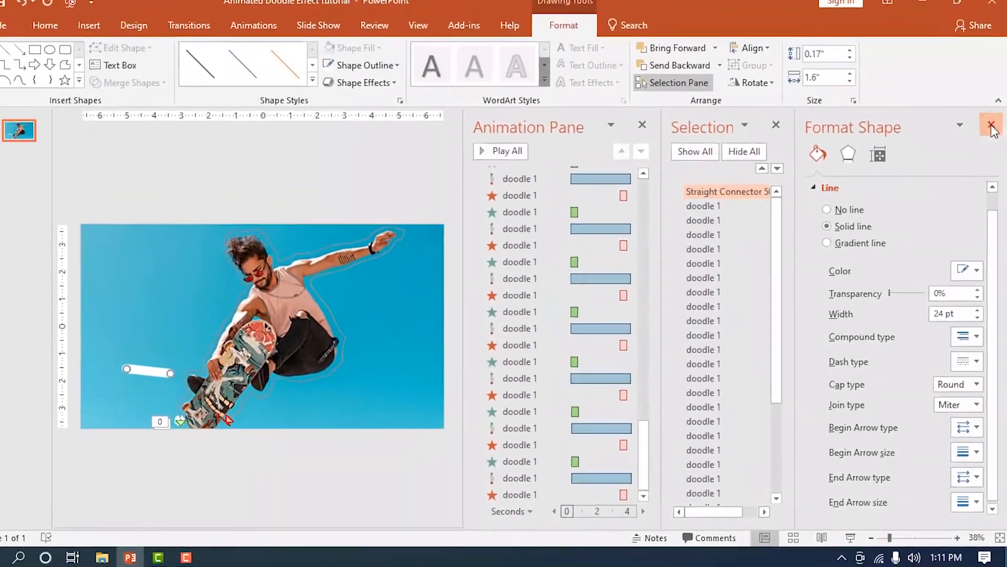
click(990, 125)
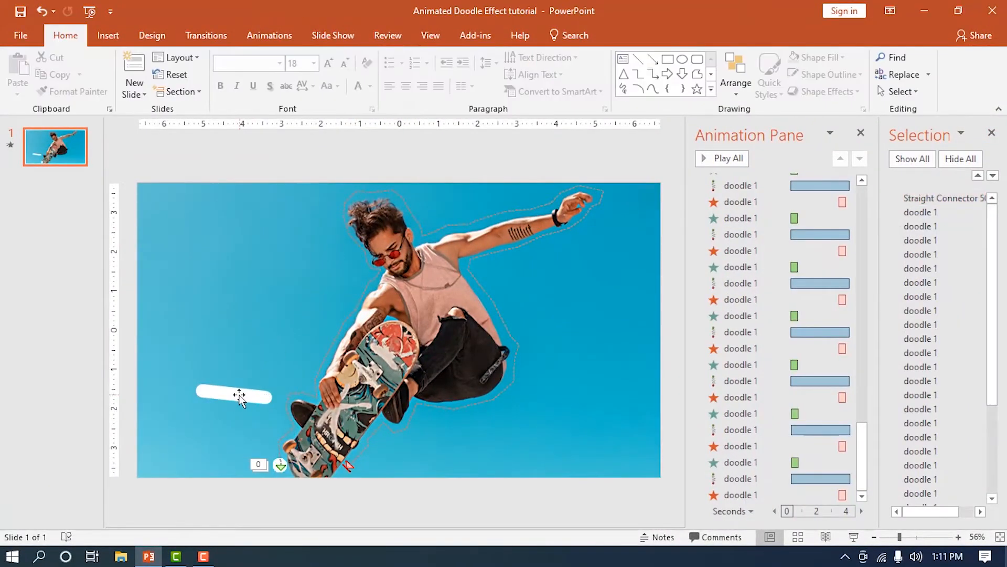
Step: Give the line a Wipe entrance From Right, With Previous, delay 00.25
click(234, 393)
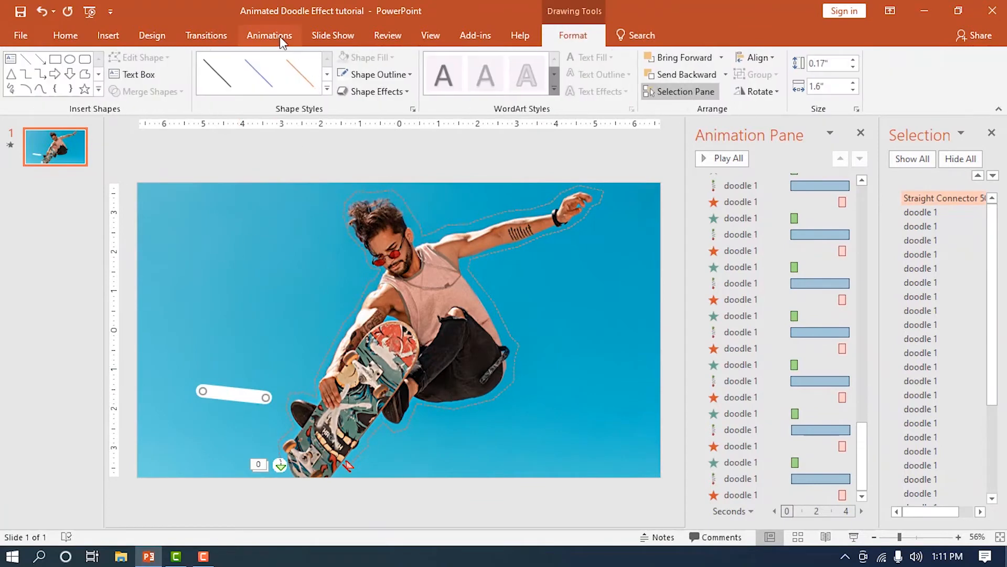
click(270, 35)
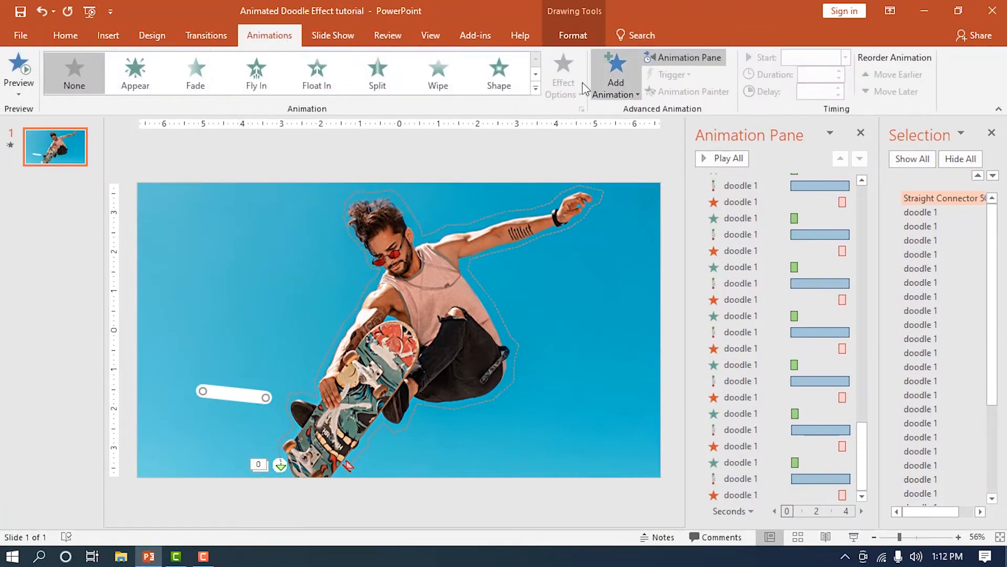
click(438, 72)
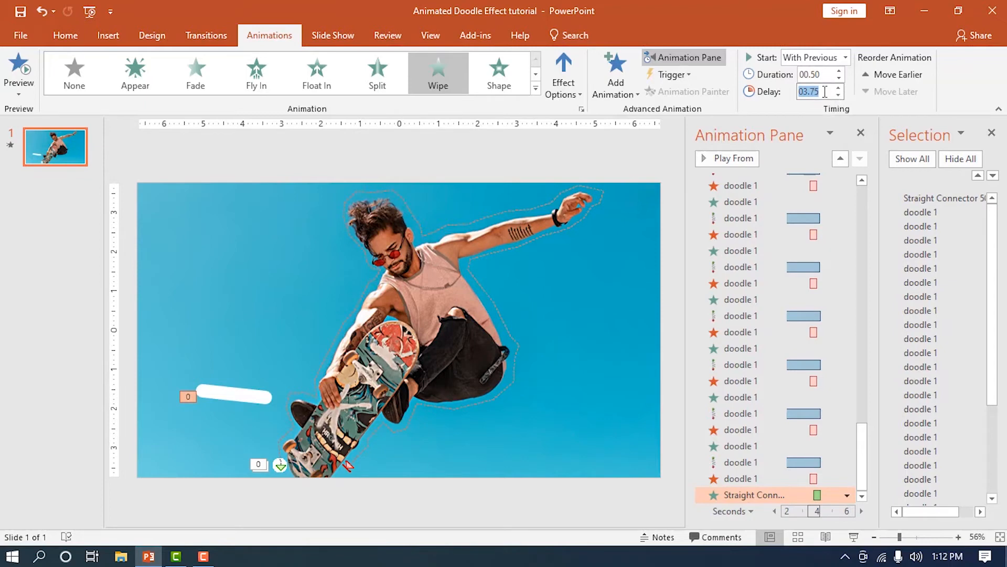
text(00.25)
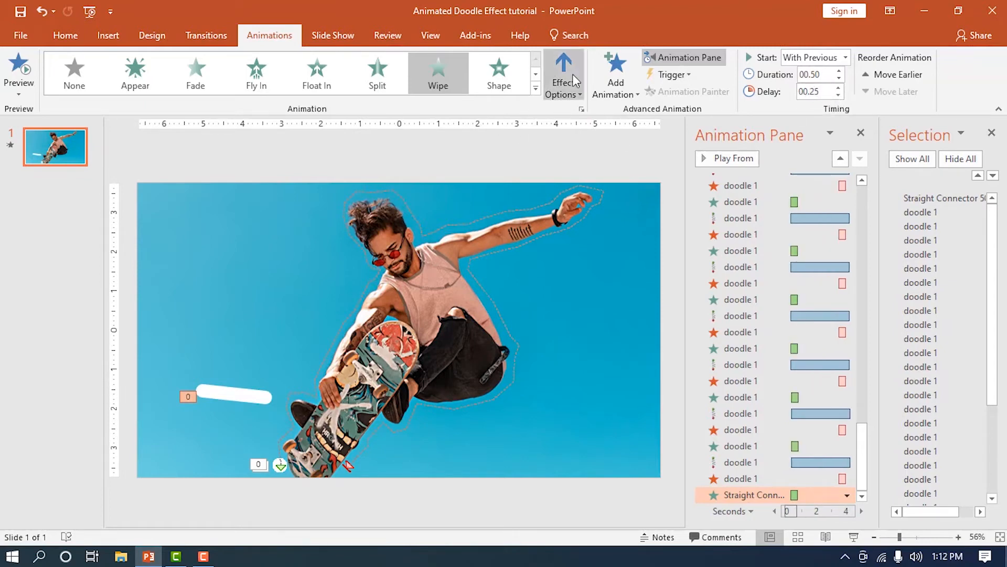
click(563, 73)
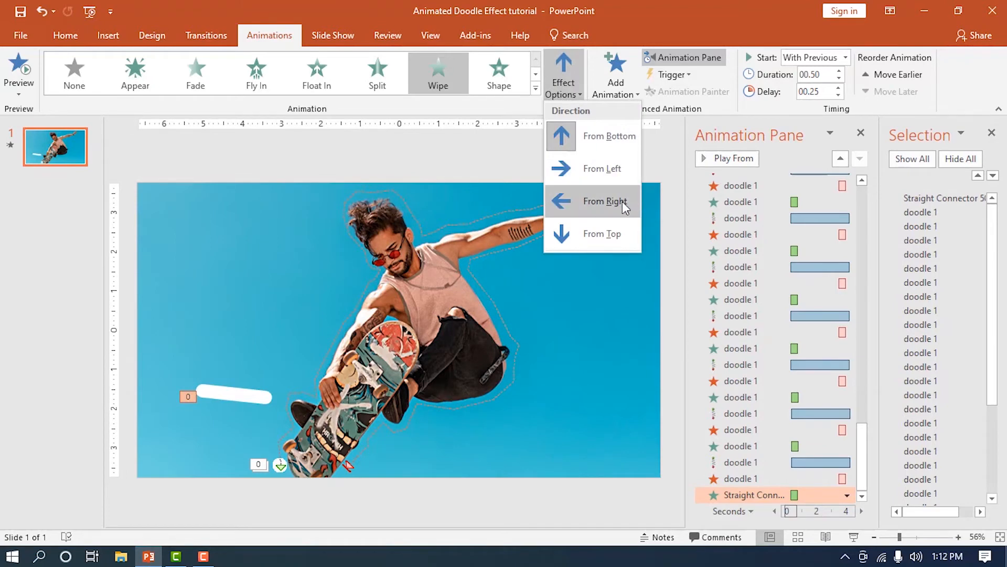
click(602, 202)
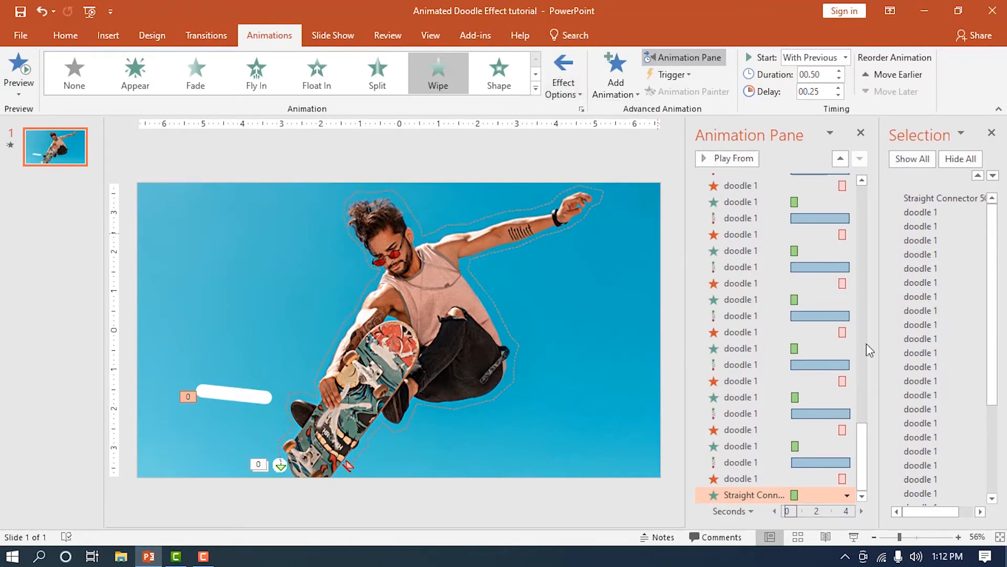
Step: Add an exit Wipe starting With Previous with a raised delay
click(614, 73)
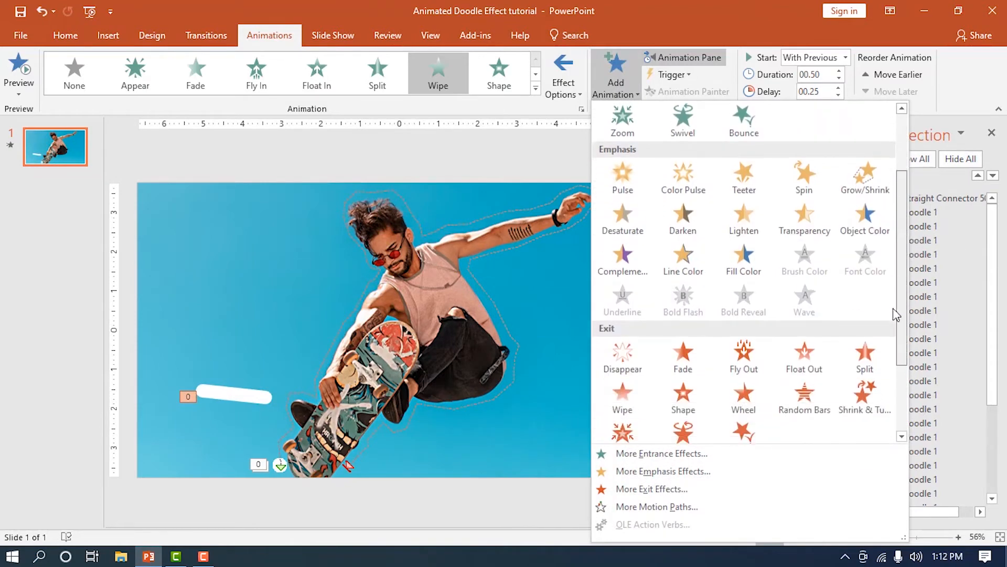
scroll(down, 3)
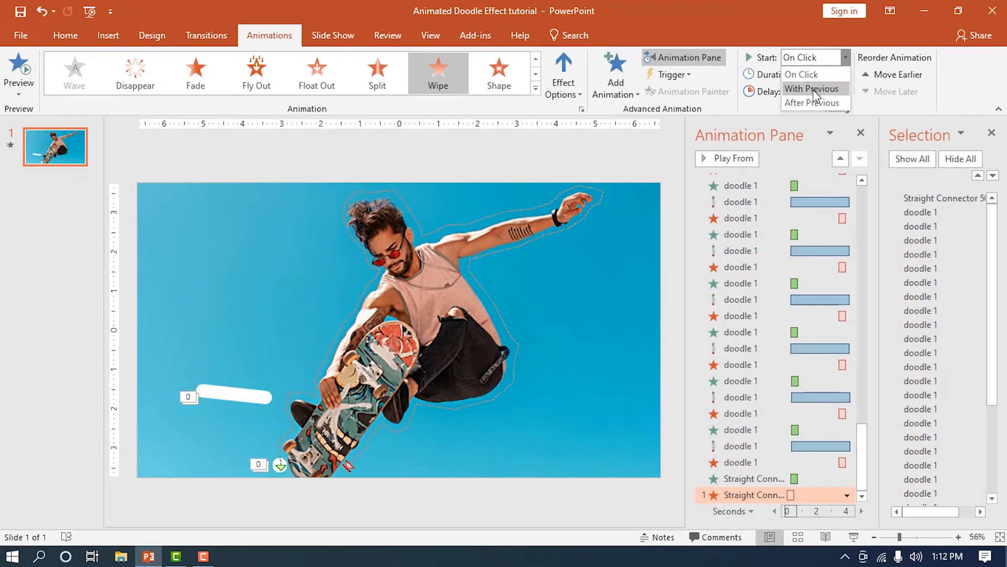
click(812, 88)
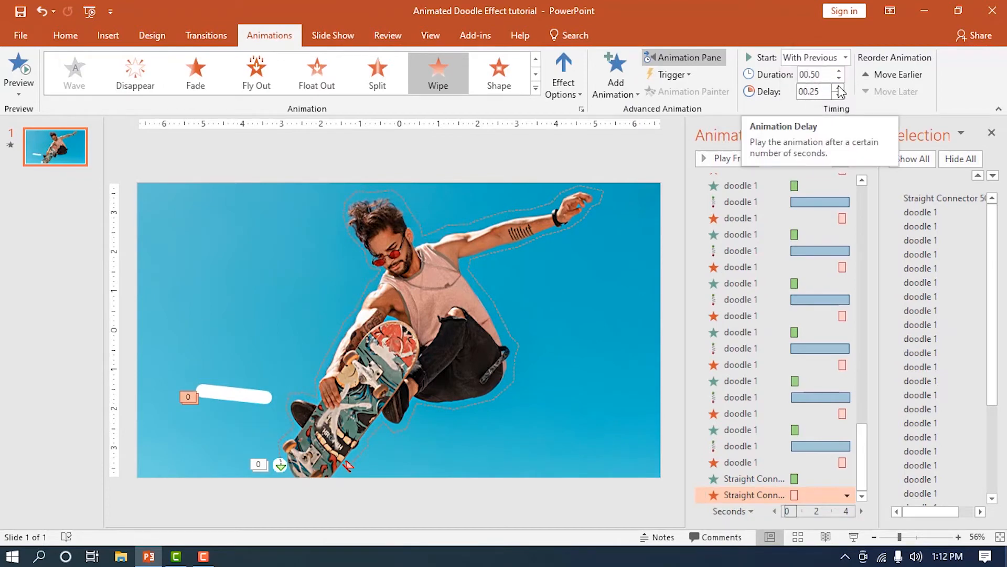
click(841, 70)
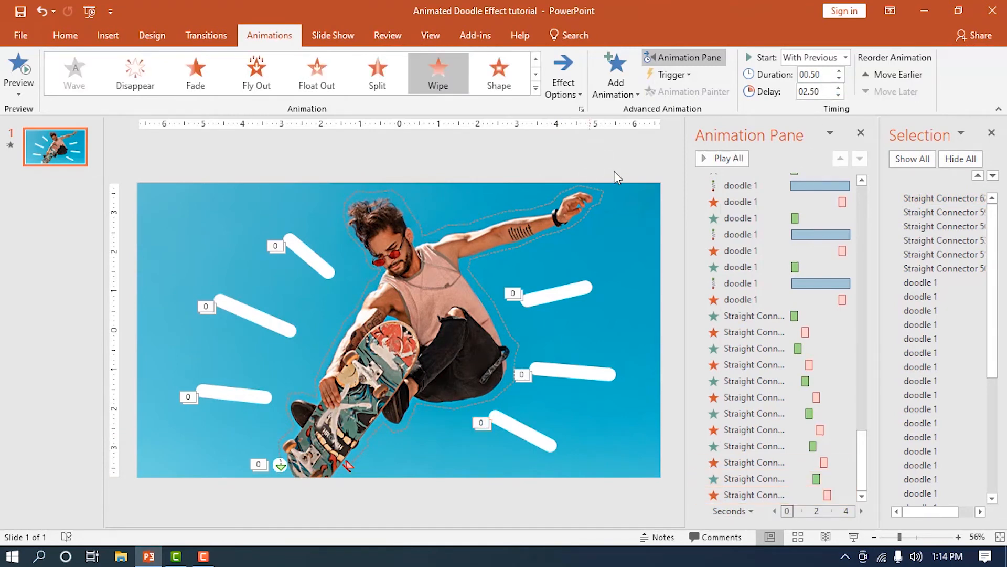
click(722, 158)
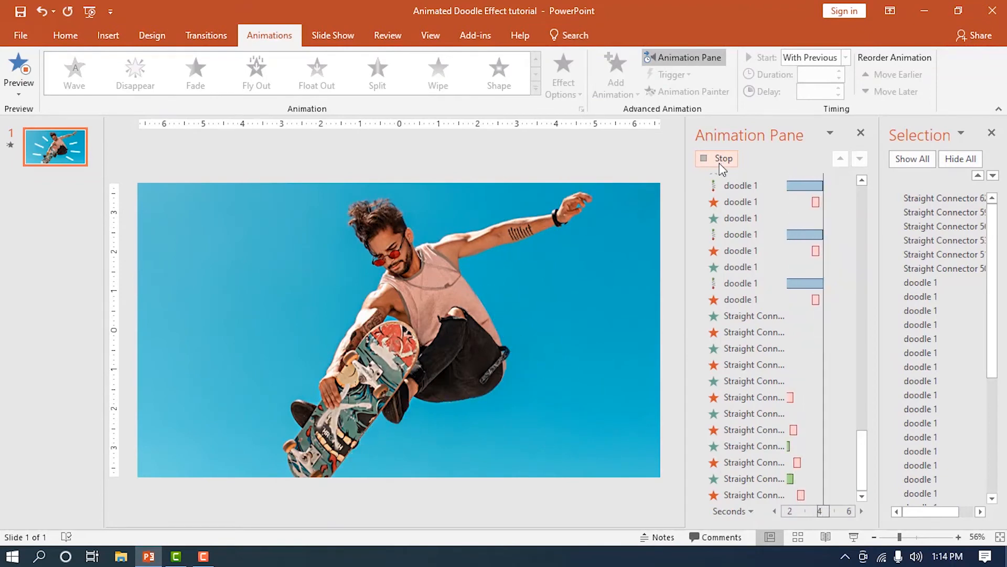
click(723, 158)
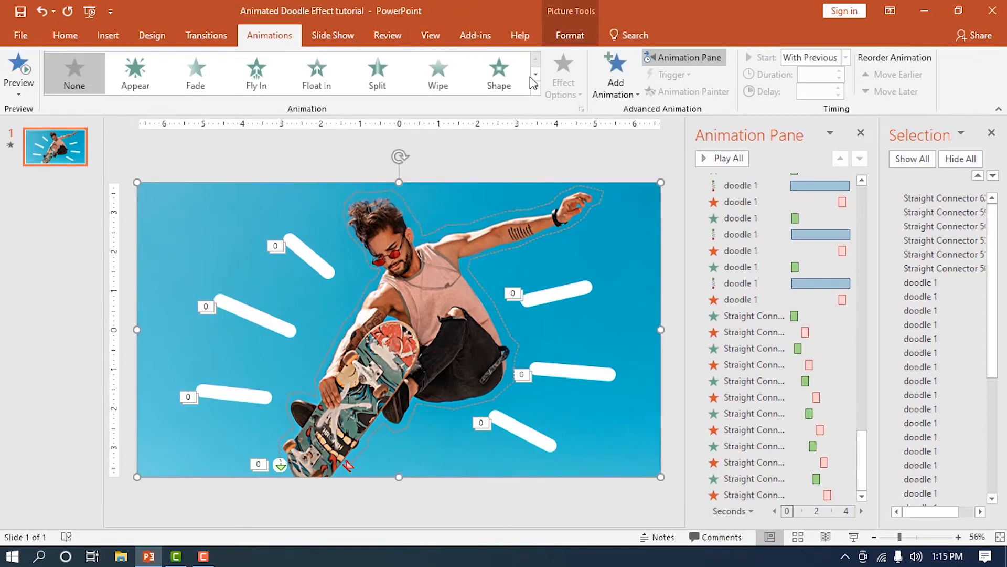
Step: Give the photo a Grow/Shrink effect starting With Previous with a shortened 00.25 duration
click(535, 87)
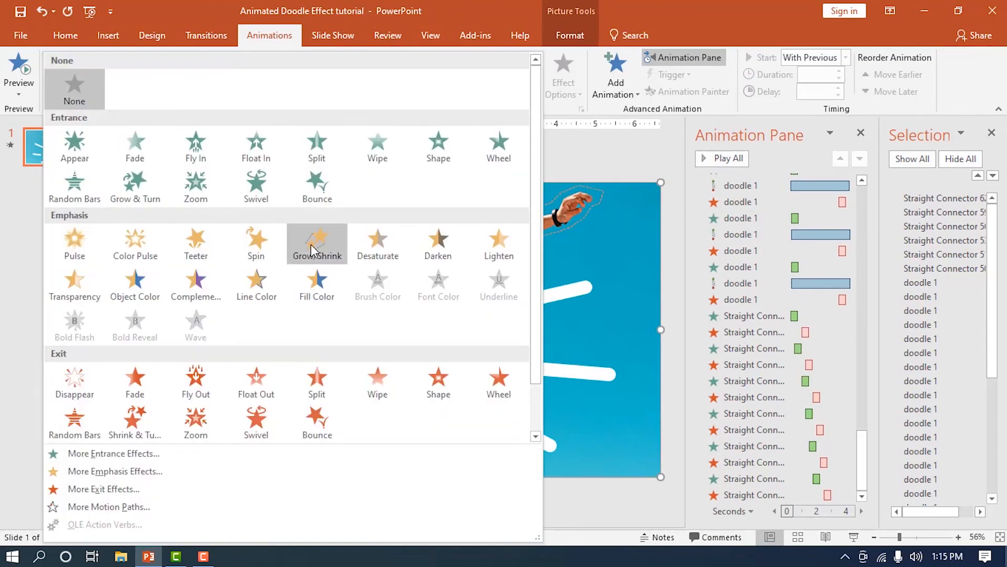
click(316, 242)
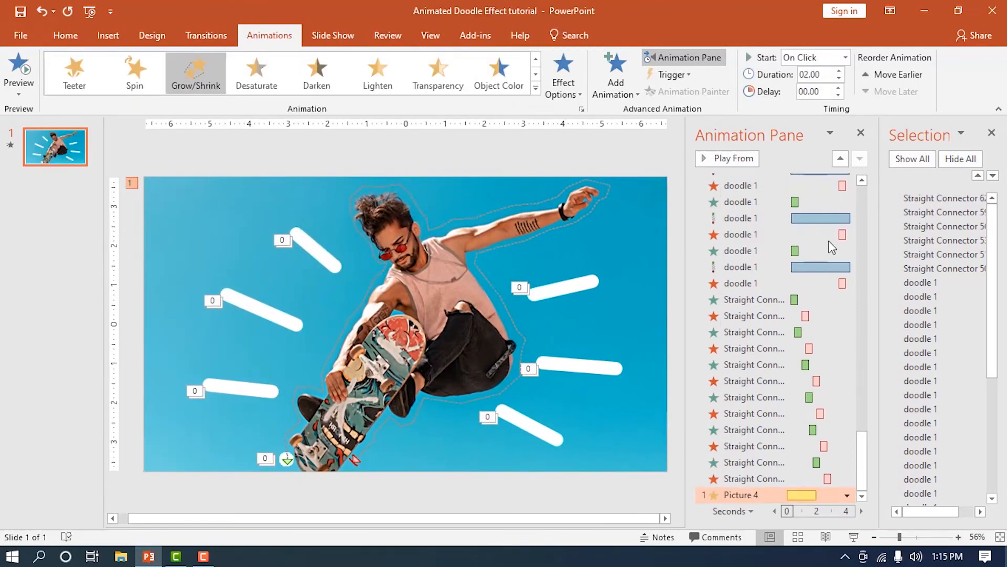
click(844, 57)
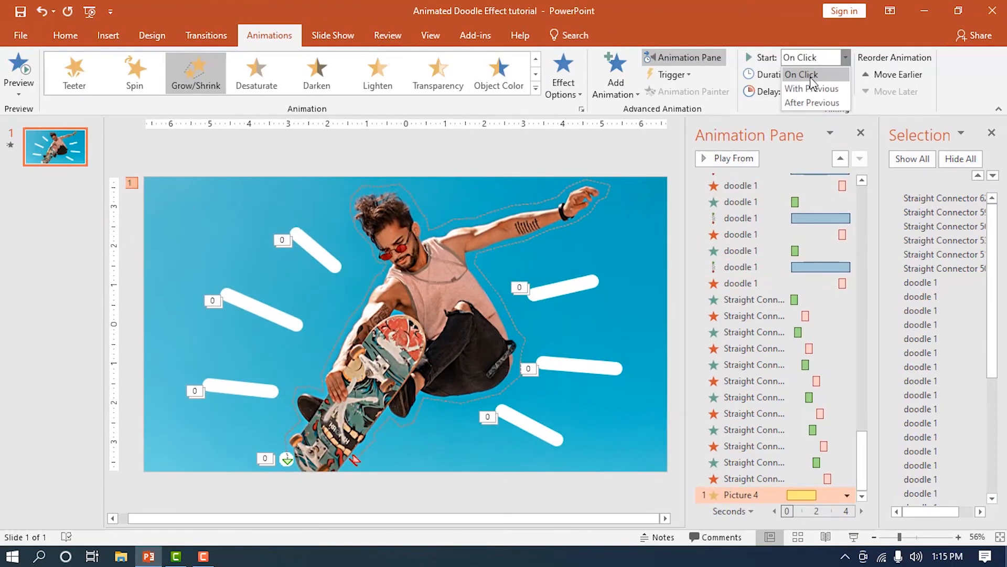
click(812, 88)
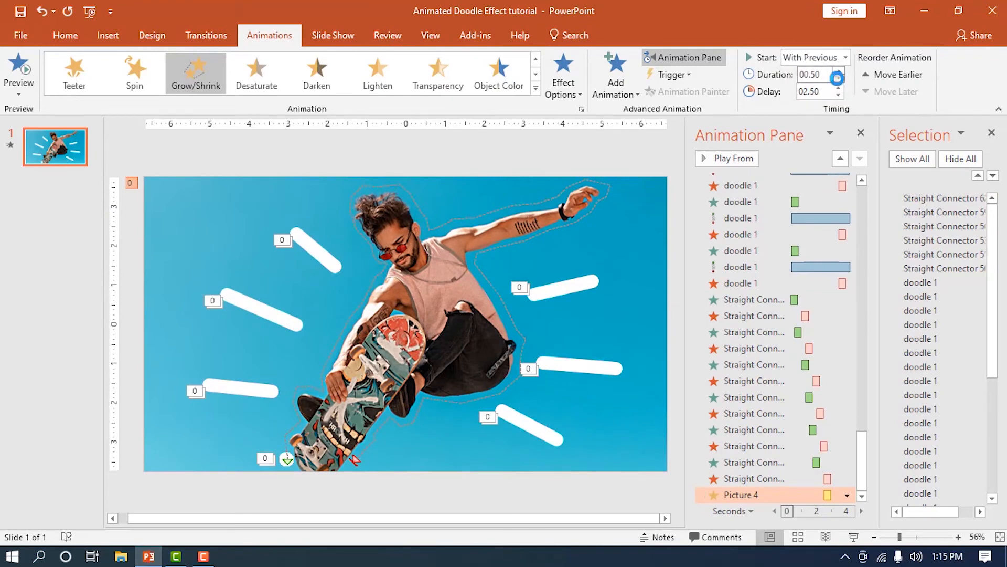
click(839, 79)
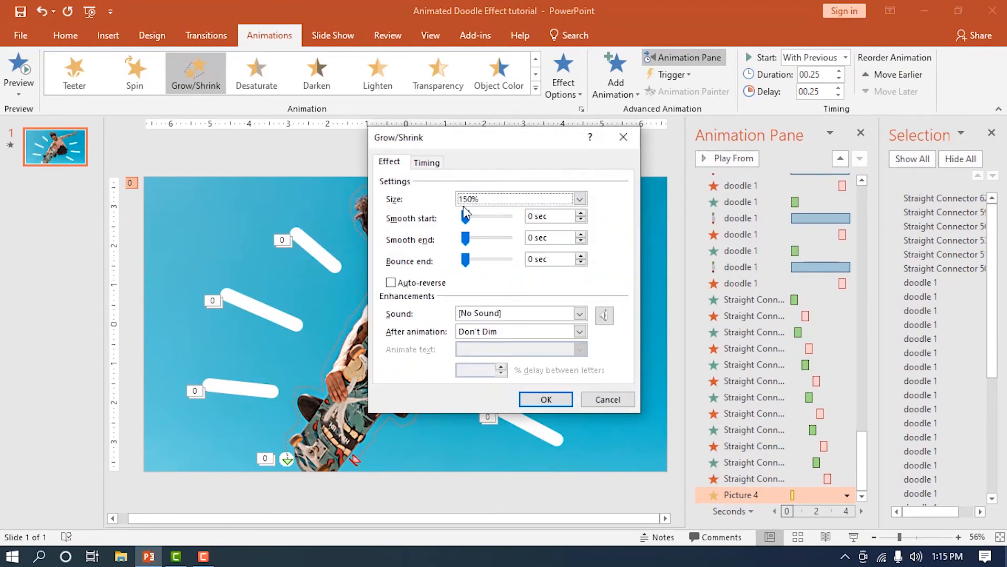
Step: Set the Grow/Shrink effect's custom Size to 1%
click(579, 199)
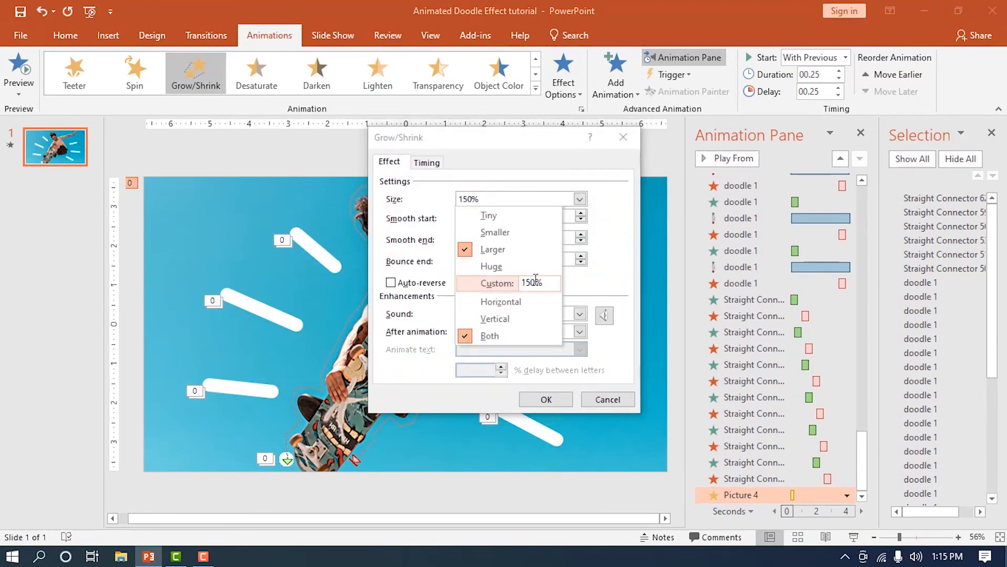
text(1%)
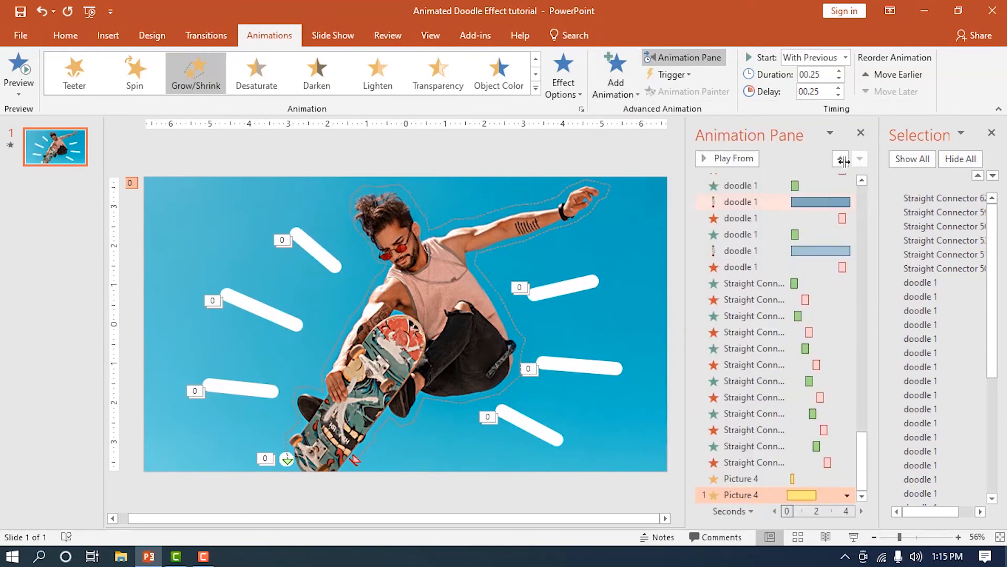
Step: Set the second Grow/Shrink to With Previous with a custom Size of 9%
click(838, 58)
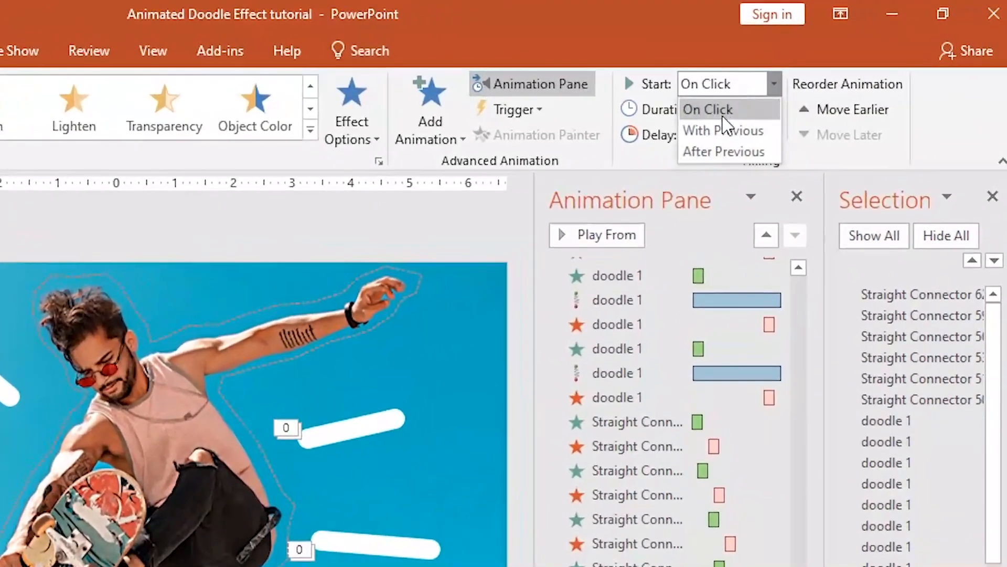
click(724, 130)
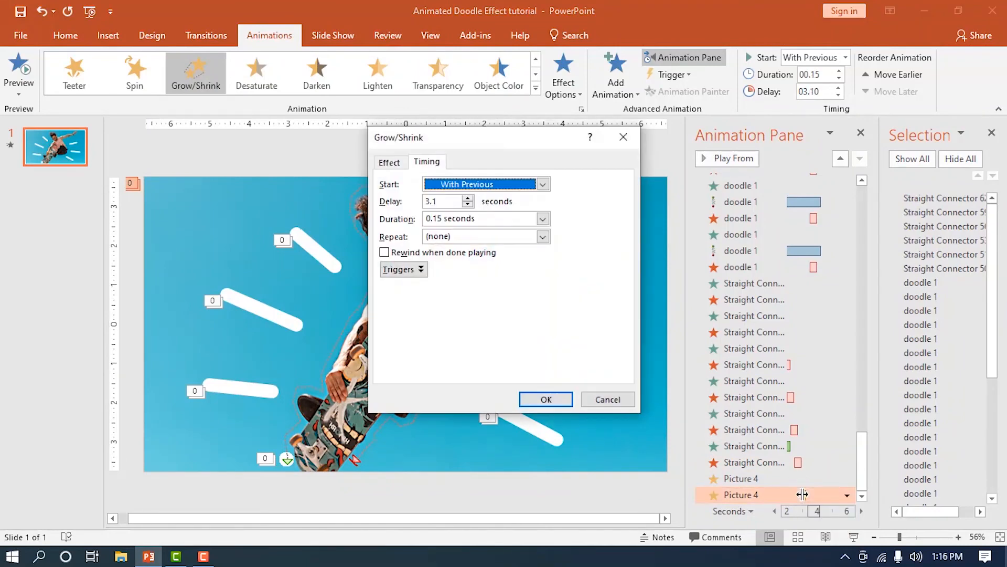
click(390, 162)
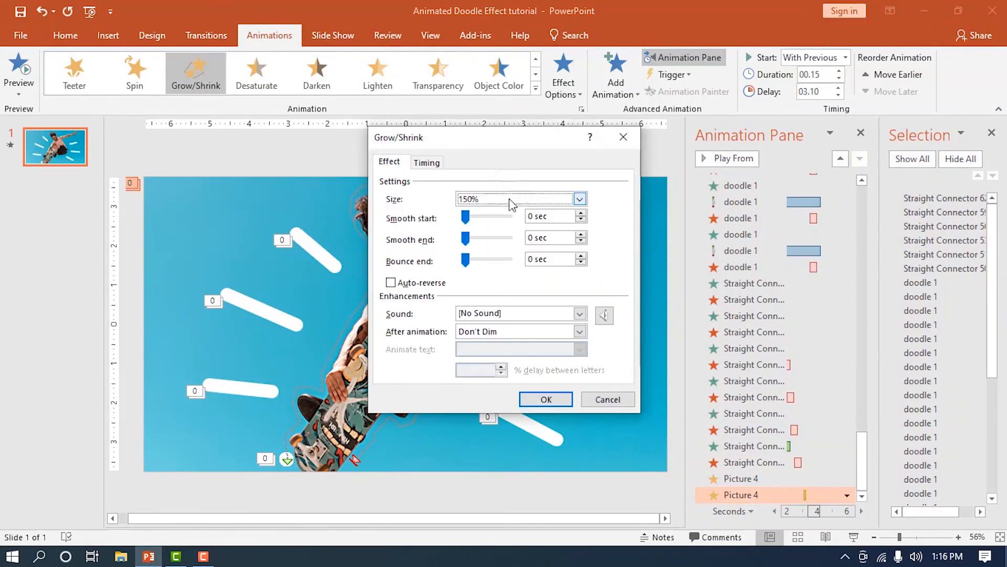
click(577, 198)
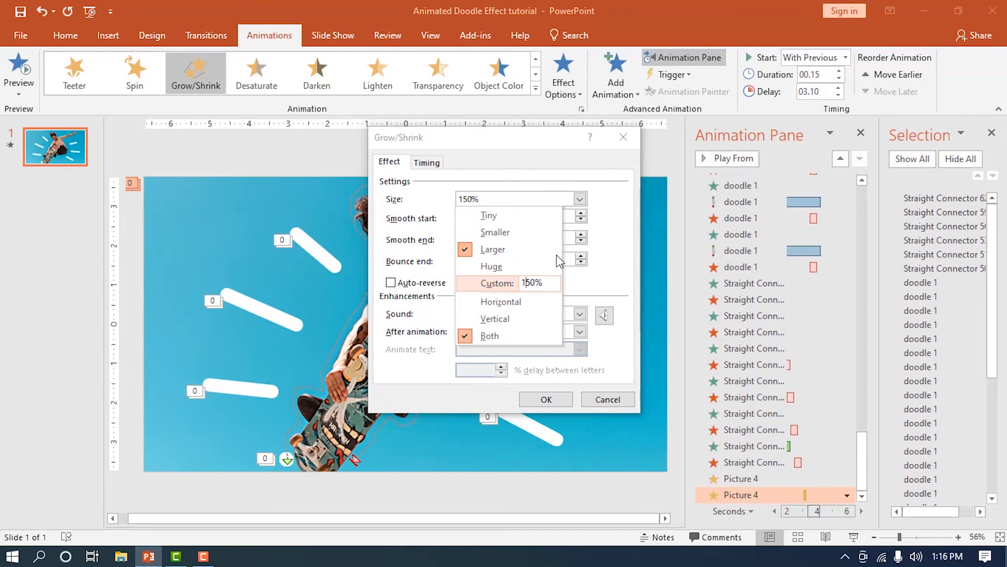
text(9%)
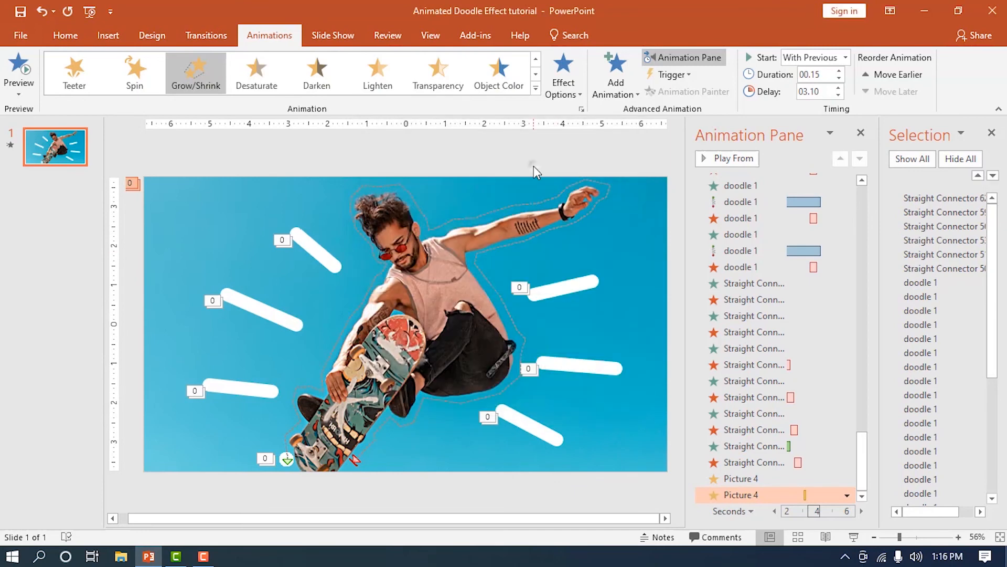
Step: Run Play All to preview the slide's animations
click(726, 158)
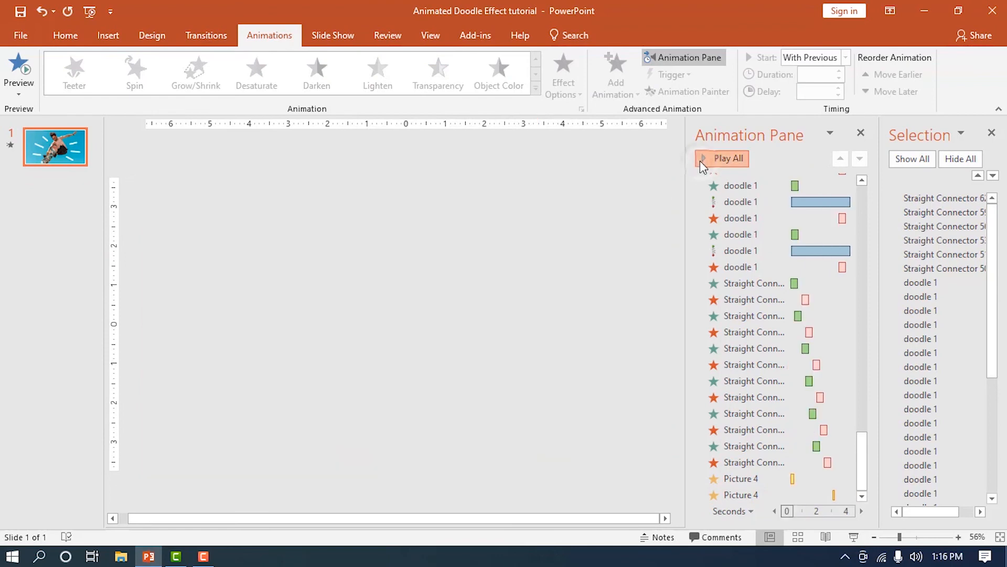
click(724, 159)
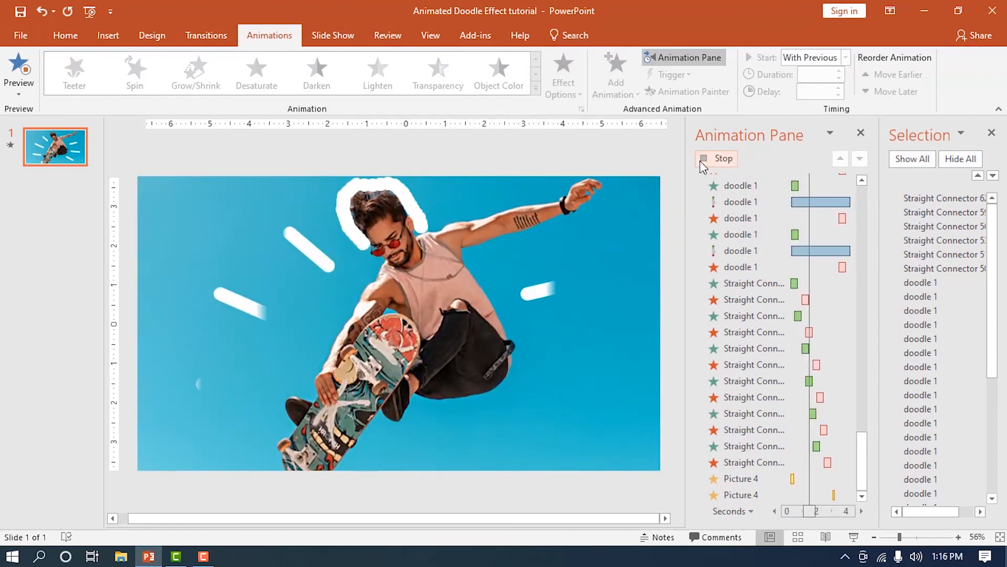